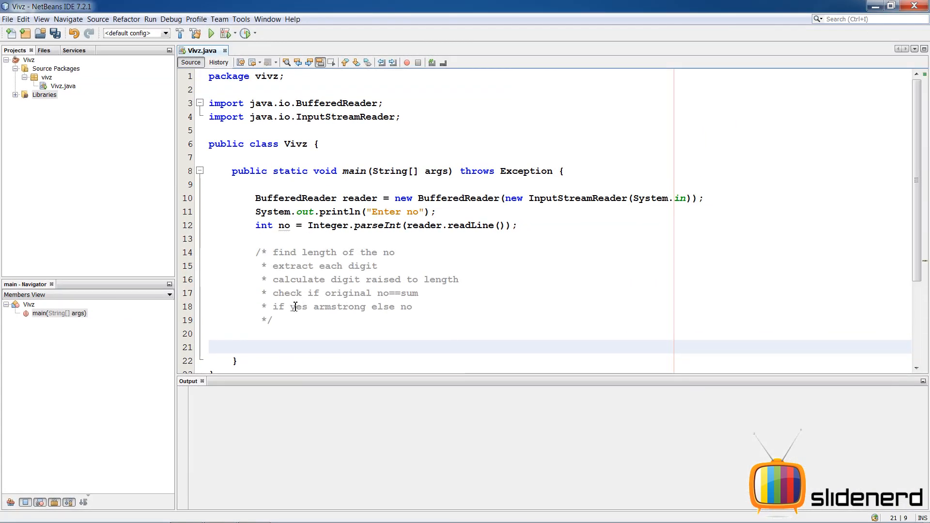
# On blank line 21, copy the entered number into temp with int temp=no;
pyautogui.click(256, 347)
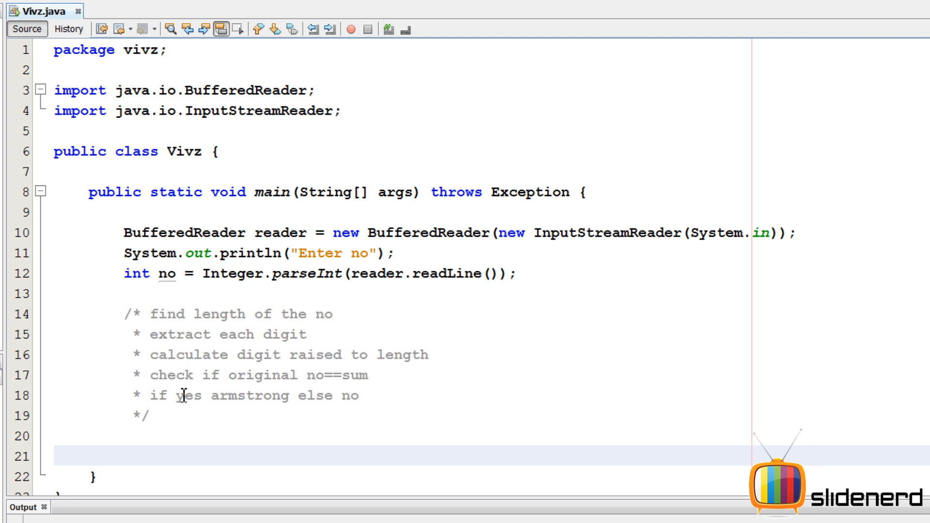
pyautogui.click(124, 455)
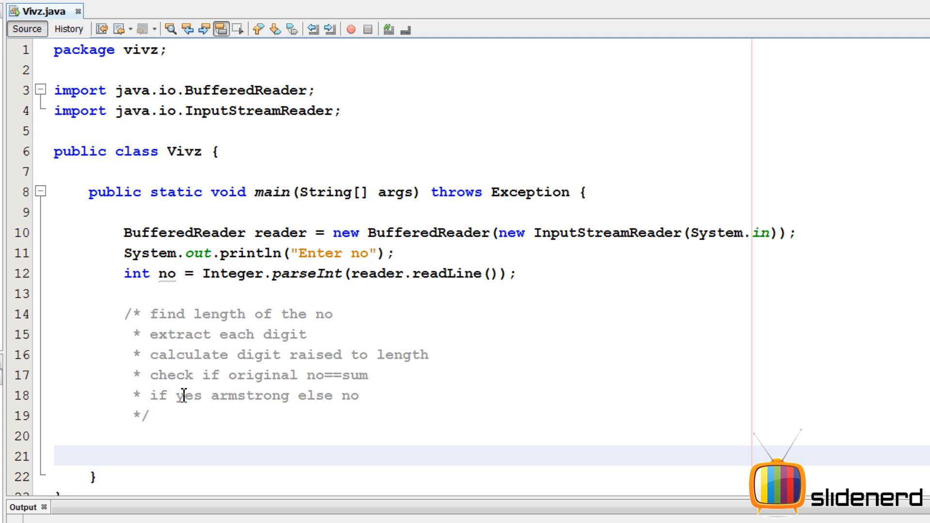
pyautogui.write('int temp')
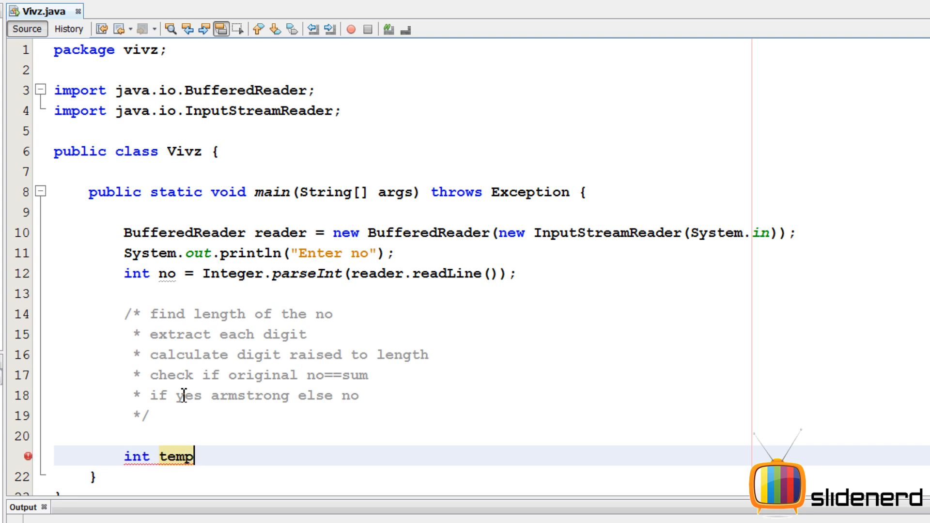
pyautogui.write('=no;')
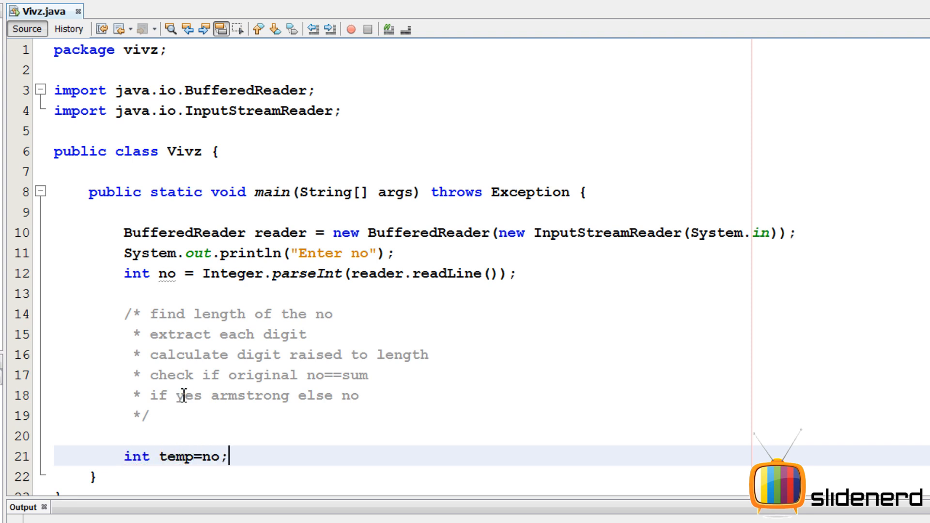
pyautogui.press('Enter')
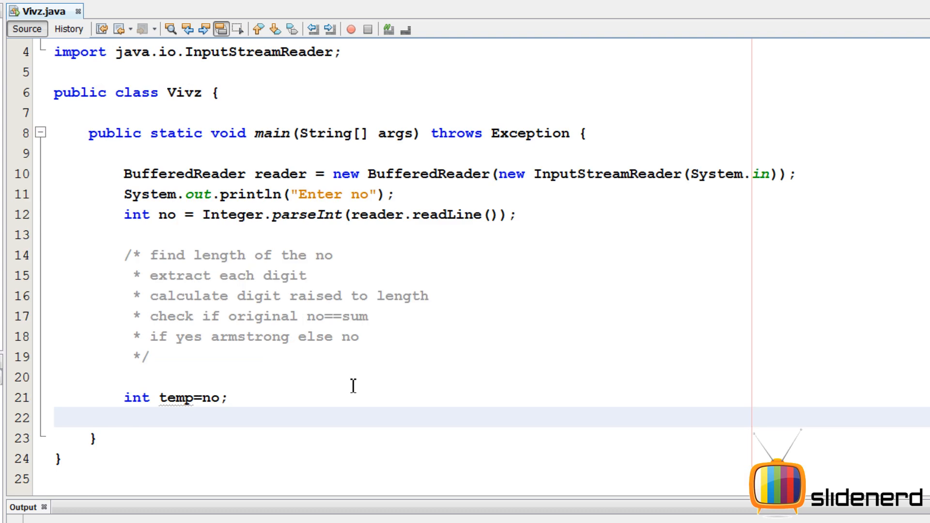
# Convert temp to String t and store t.length() in int length
pyautogui.write('String')
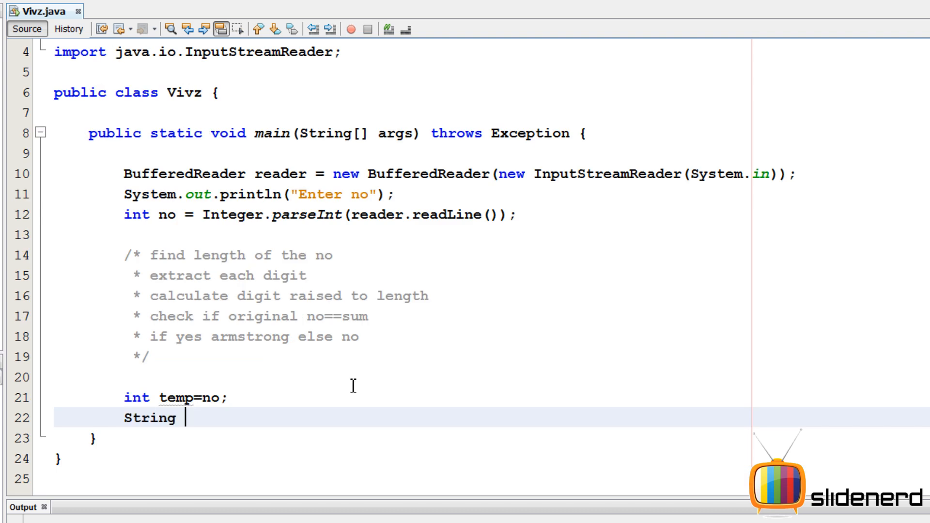
pyautogui.write('t=temp+"";')
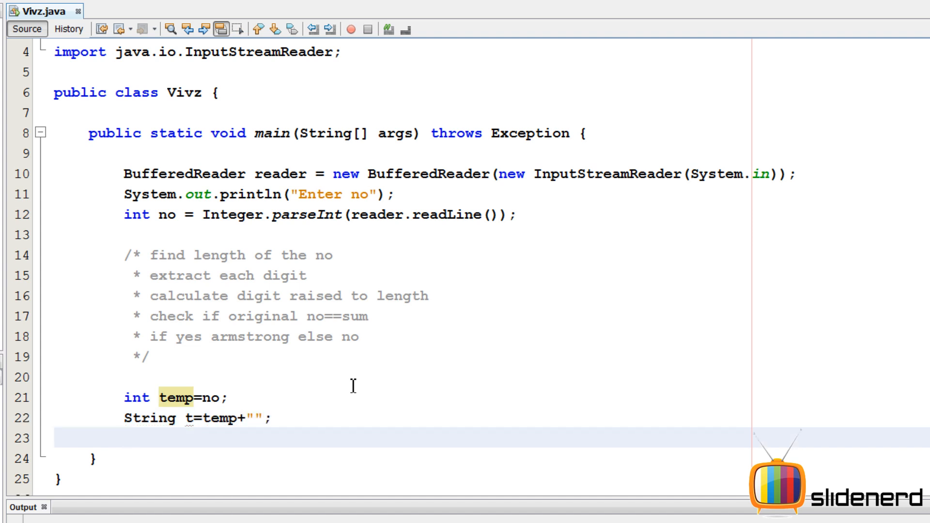
pyautogui.write('int length=')
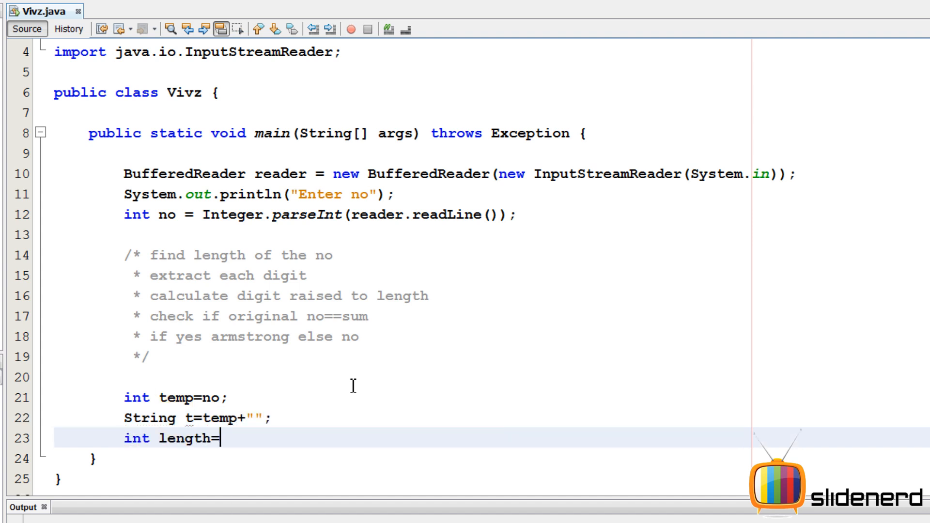
pyautogui.write('t.leng')
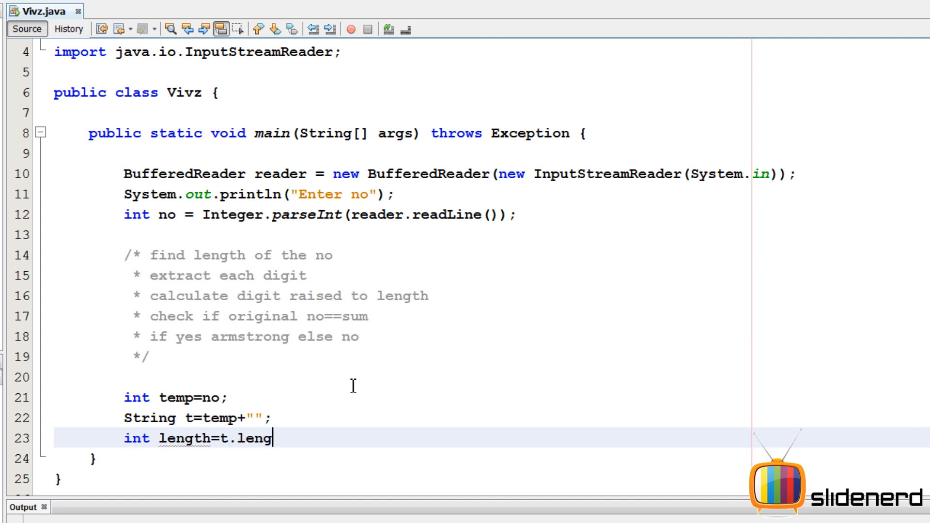
pyautogui.write('th();')
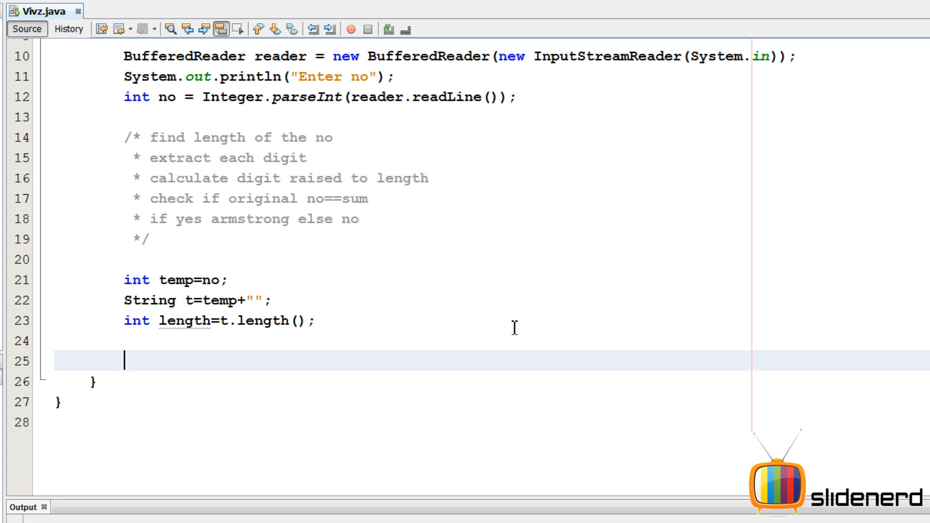
# Declare int digit=temp%10; and initialize int sum=0;
pyautogui.write('int digit=')
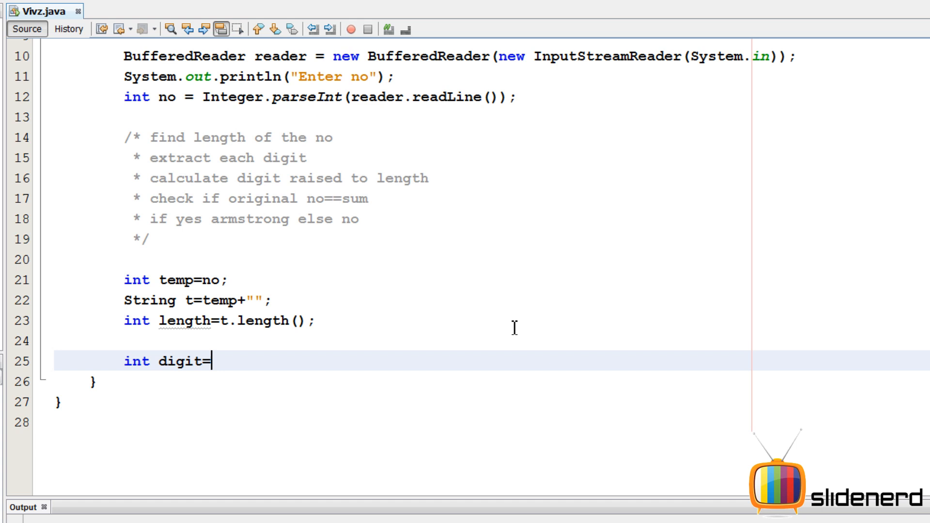
pyautogui.write('temp')
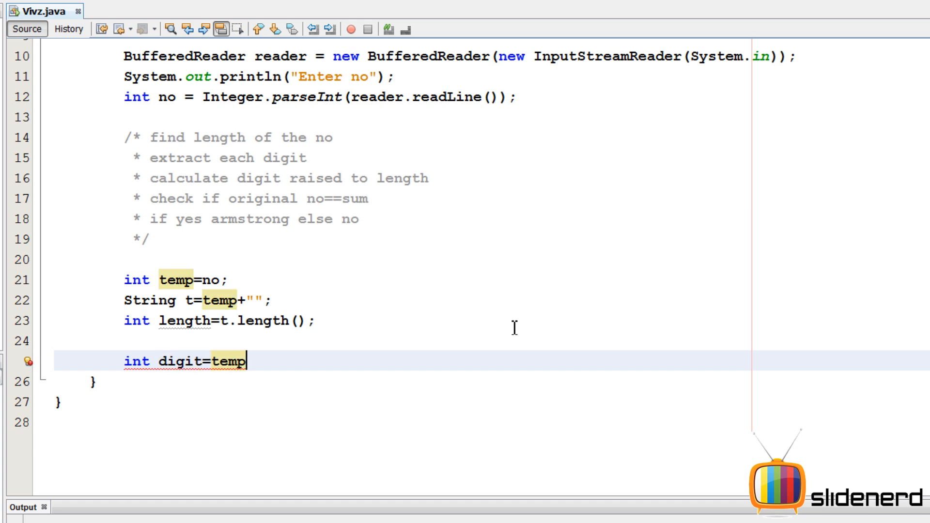
pyautogui.write('%10;')
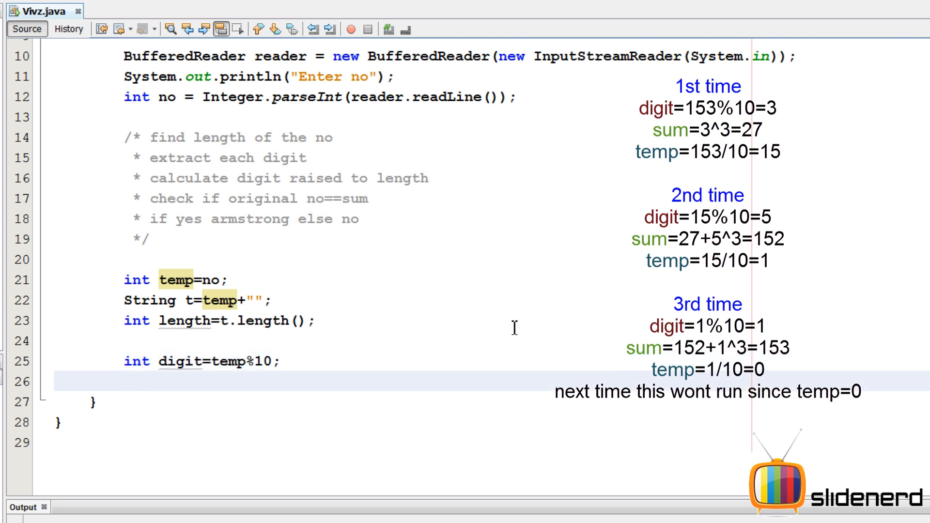
pyautogui.write('sum')
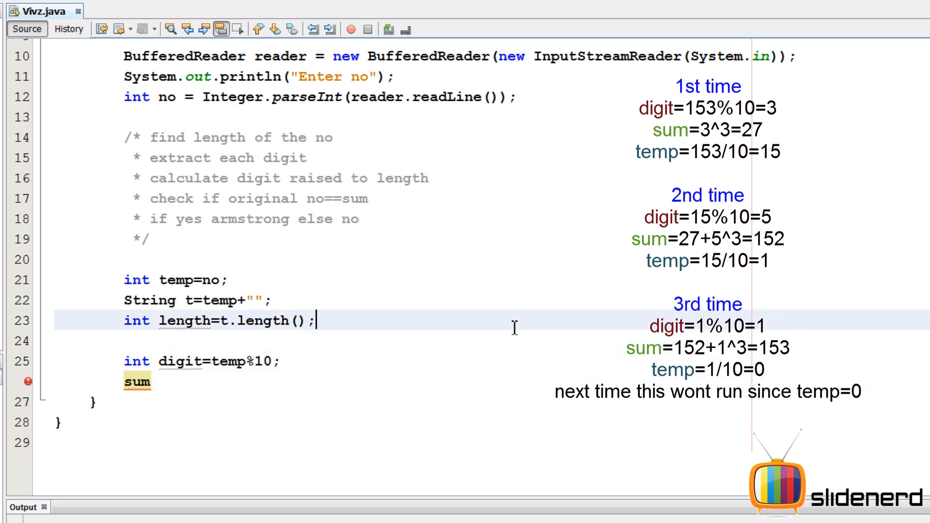
pyautogui.write('int sum')
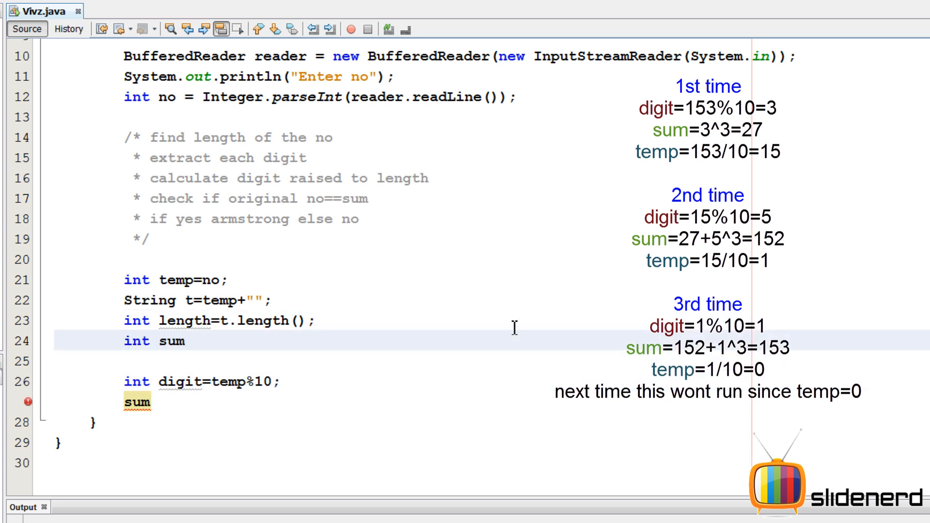
pyautogui.write('=0;')
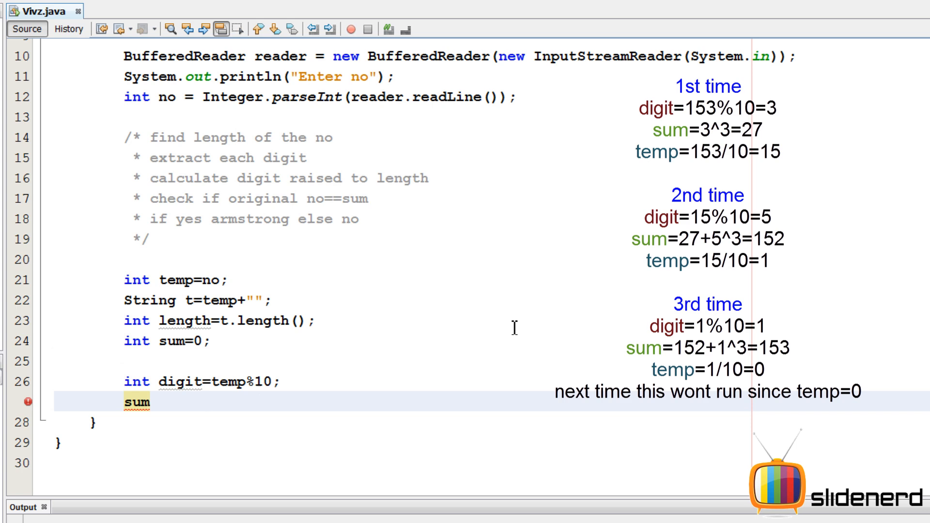
# Add Math.pow(digit, length) to sum
pyautogui.write('=su')
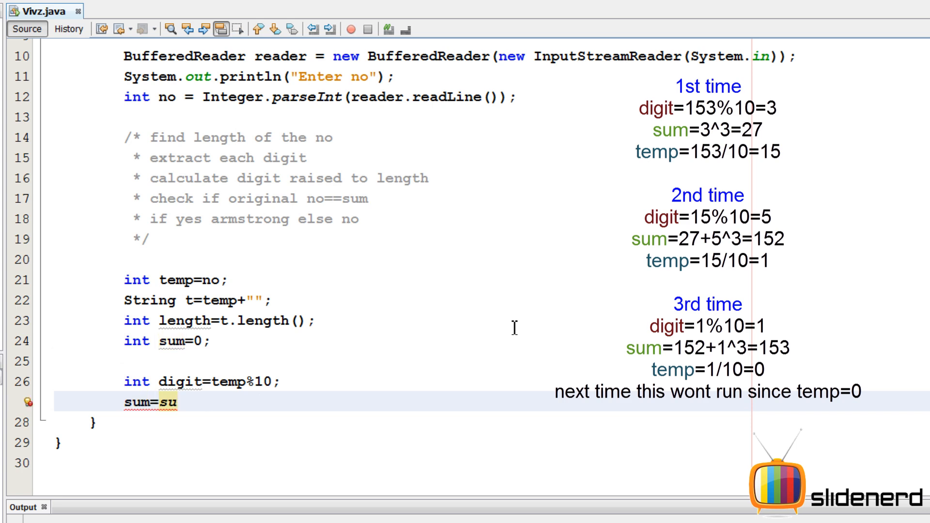
pyautogui.write('m+Math.pow();, no)')
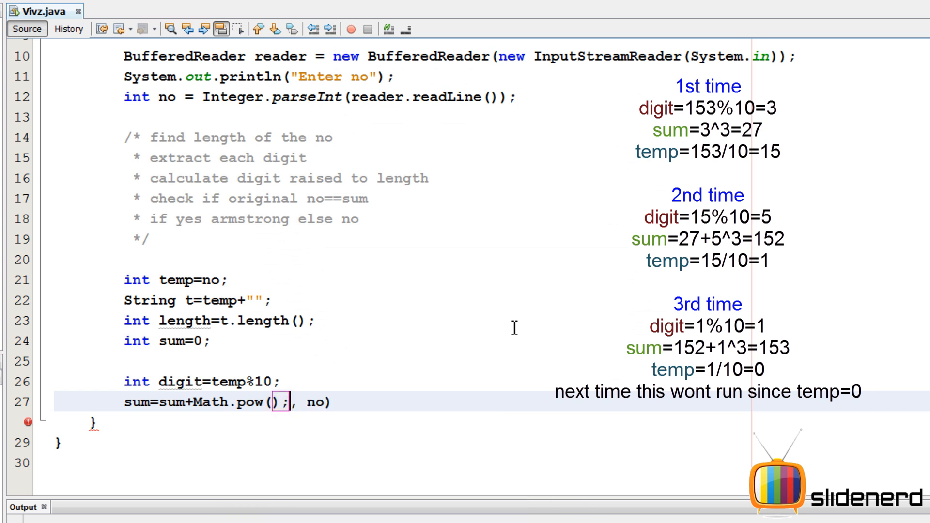
pyautogui.press('Backspace')
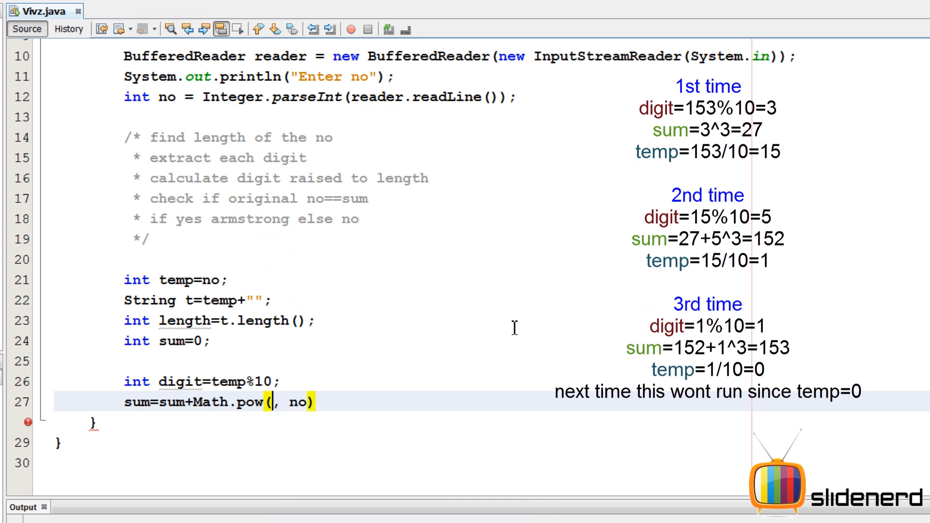
pyautogui.write('digit')
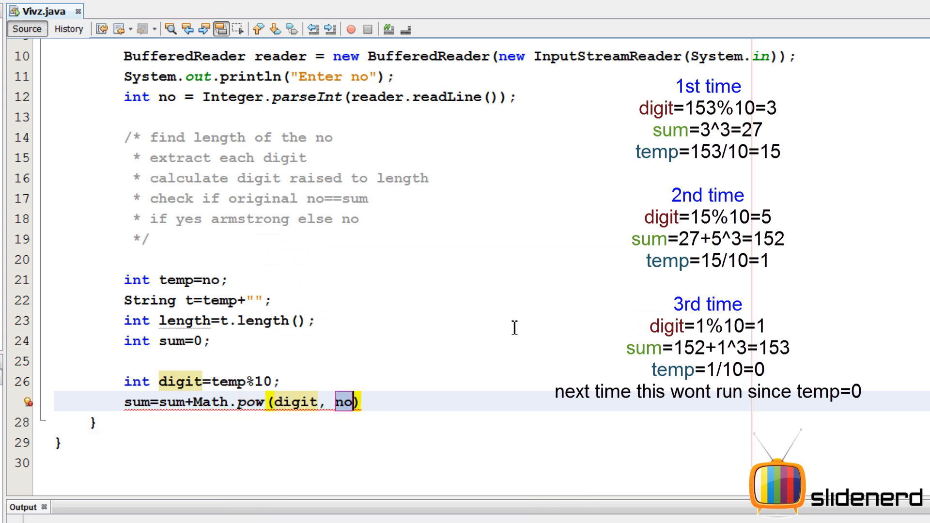
pyautogui.write('length')
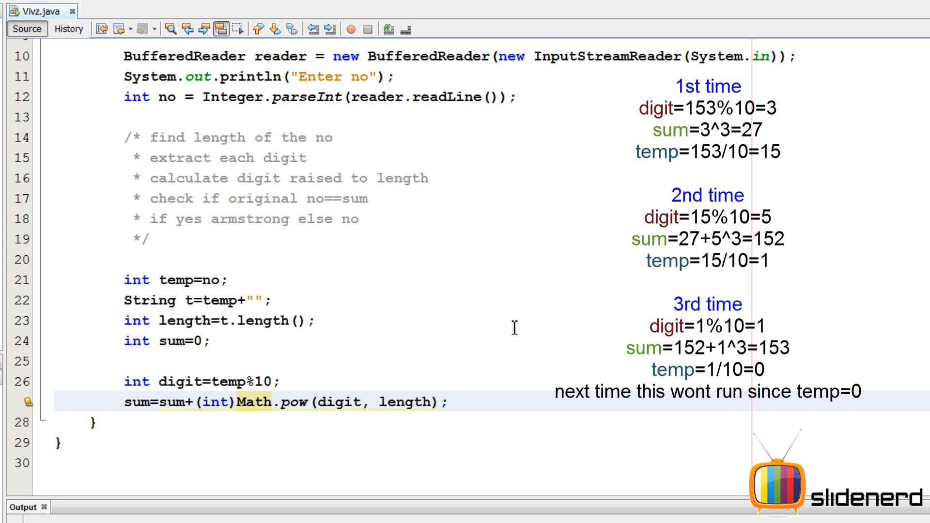
# Write temp=temp/10; and begin typing the while keyword
pyautogui.write('temp=')
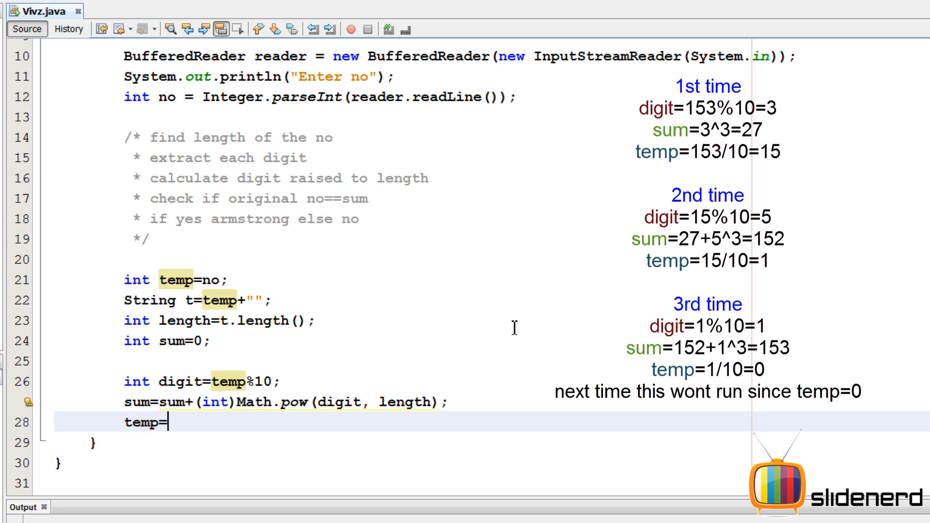
pyautogui.write('temp/10;')
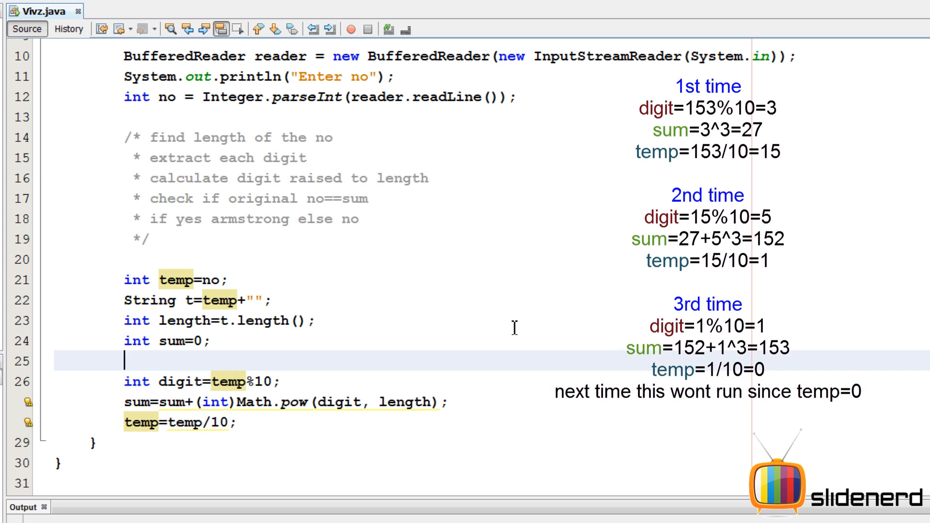
pyautogui.write('whiol')
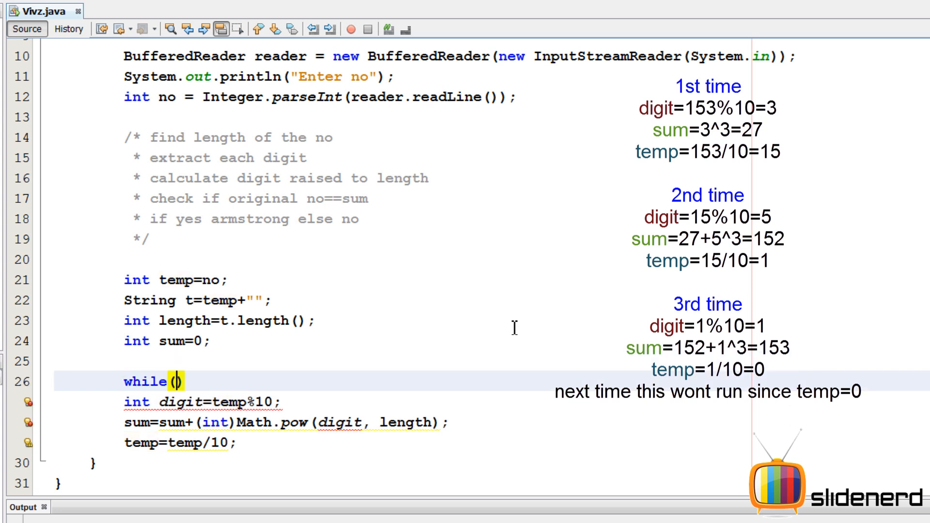
# Write while(temp!=0) and move the digit, sum and temp lines into its body
pyautogui.write('temp!=0')
pyautogui.write('{')
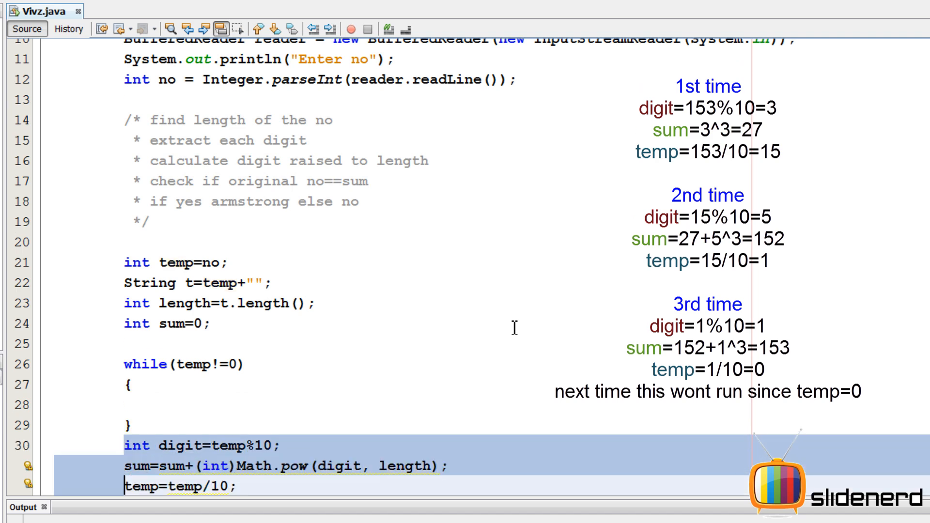
pyautogui.press('Delete')
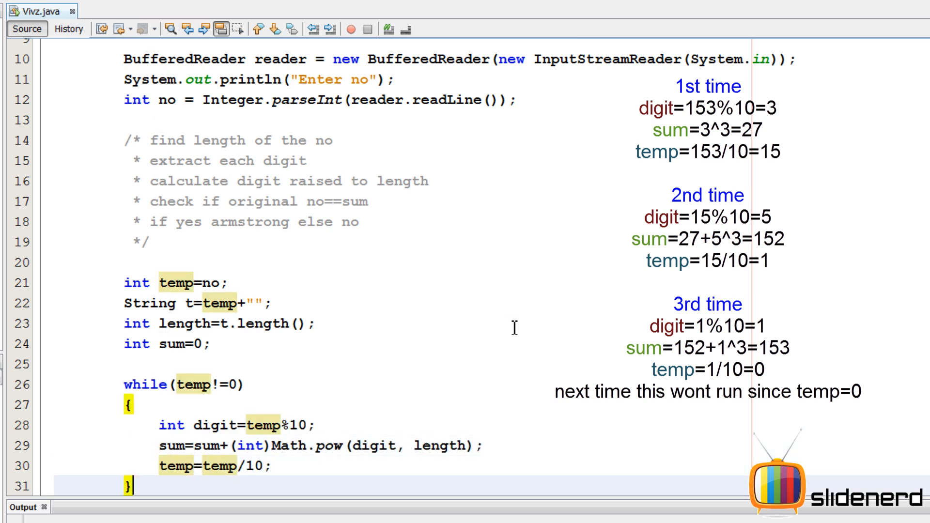
pyautogui.scroll(-3)
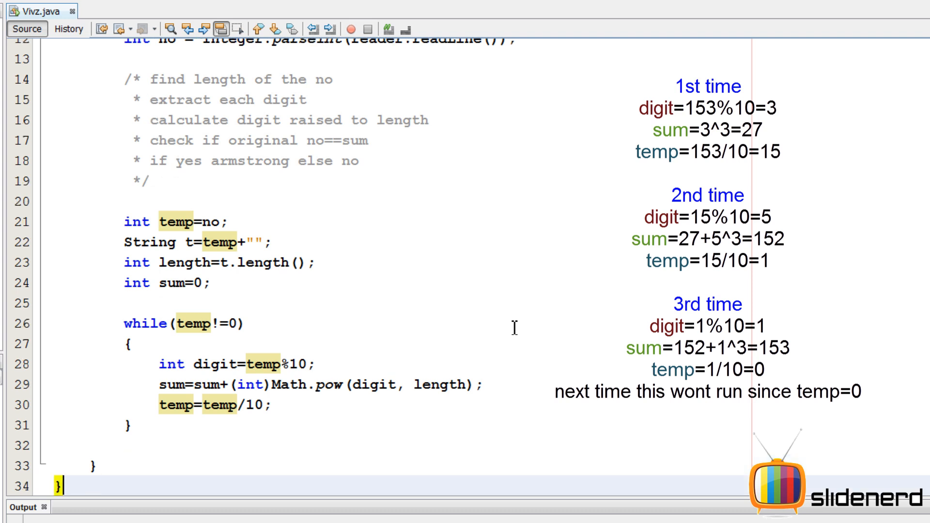
# Add if(sum==no) that prints "Armstrong" with System.out.println
pyautogui.write('i')
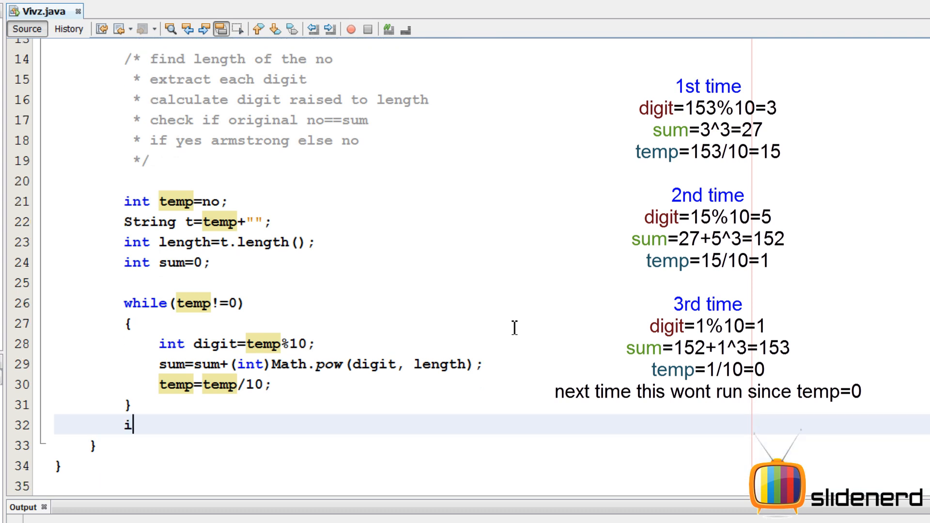
pyautogui.write('f()')
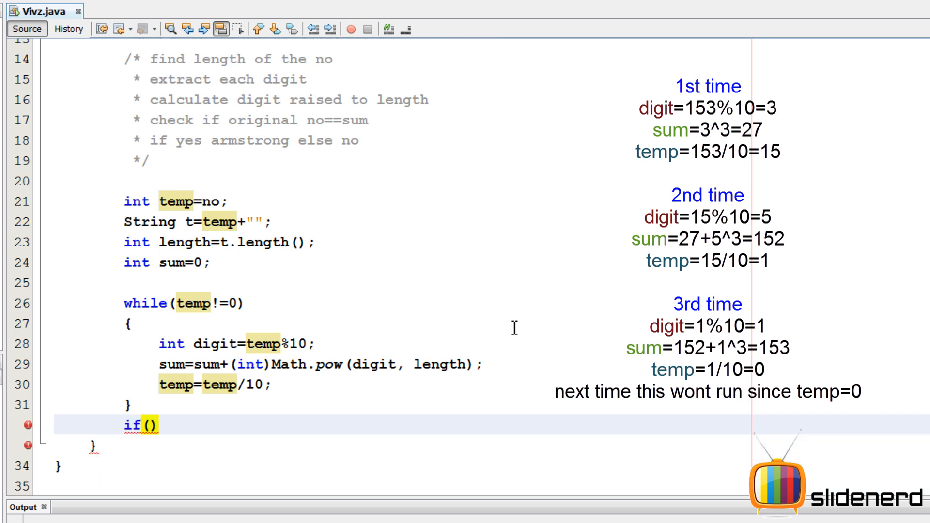
pyautogui.write('s')
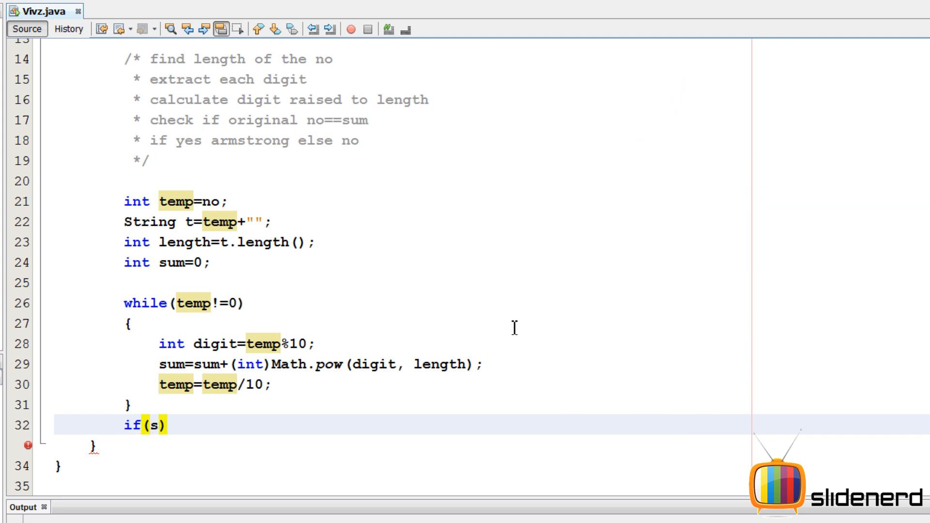
pyautogui.write('um==no')
pyautogui.write('{')
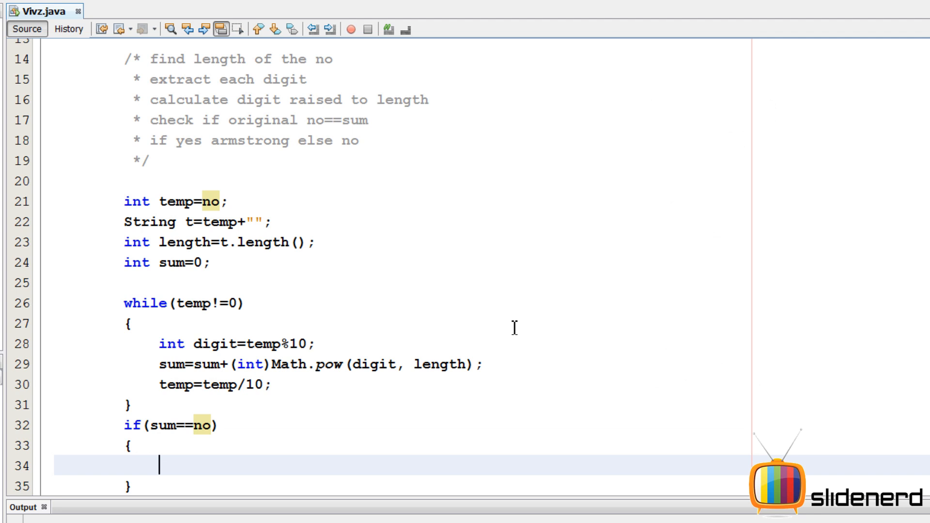
pyautogui.write('Syste')
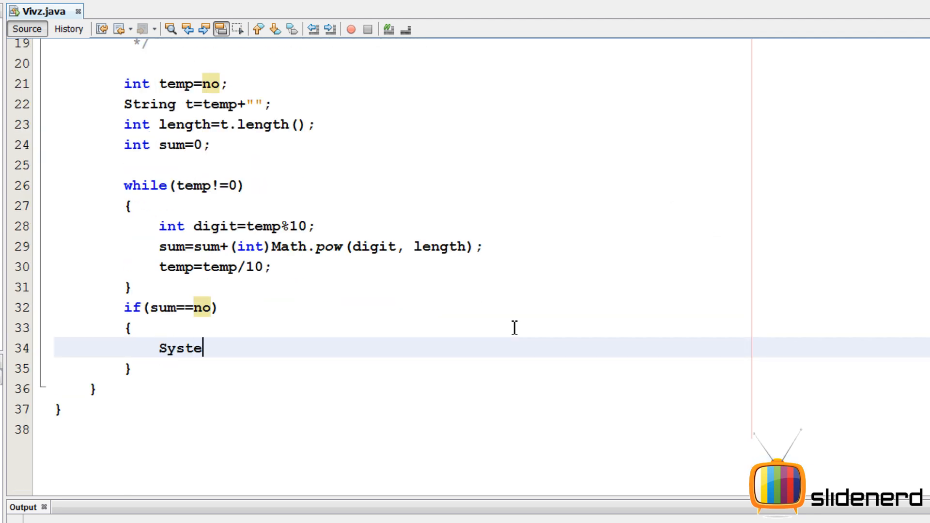
pyautogui.write('m.')
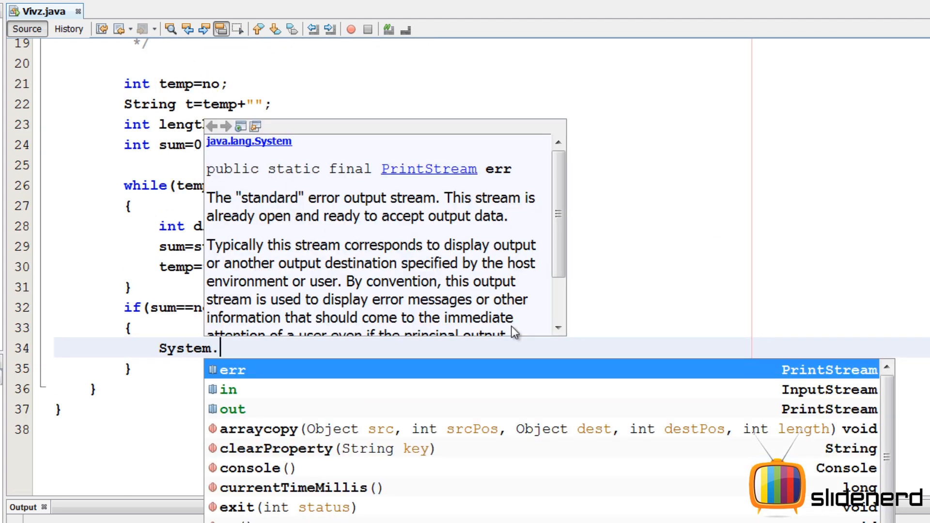
pyautogui.write('out.println("");')
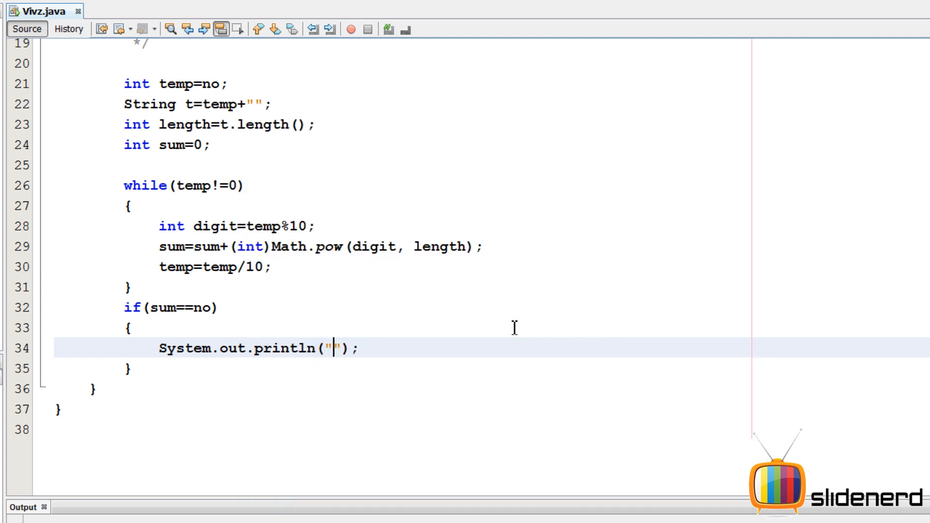
pyautogui.write('Armstrong')
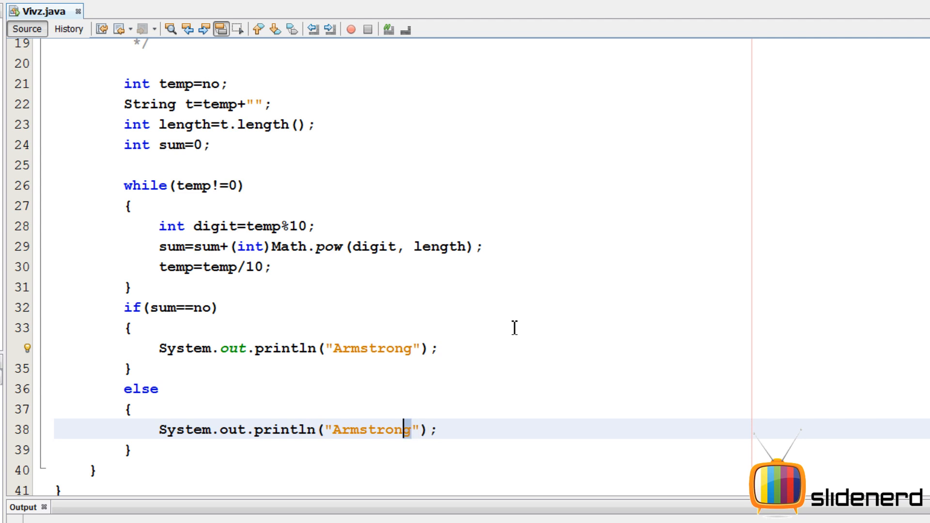
# Add the else branch printing "Nope"
pyautogui.write('N')
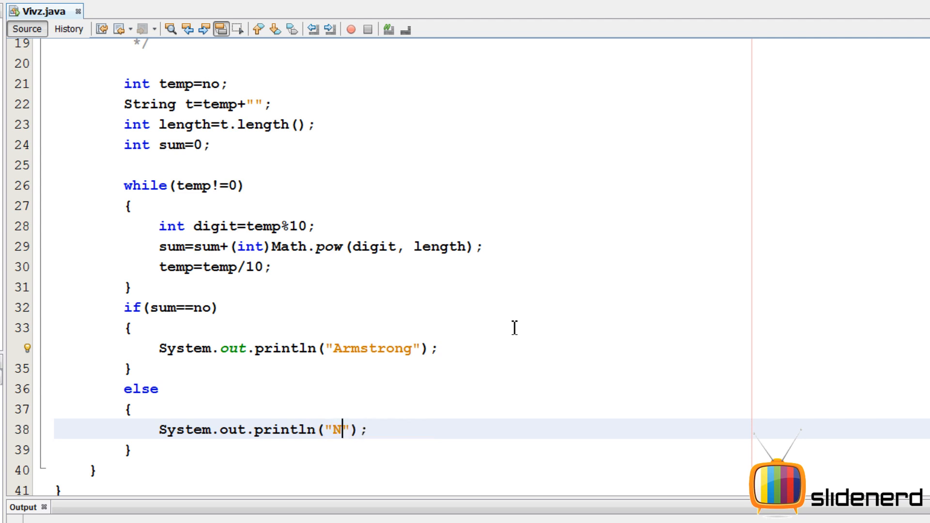
pyautogui.write('ope')
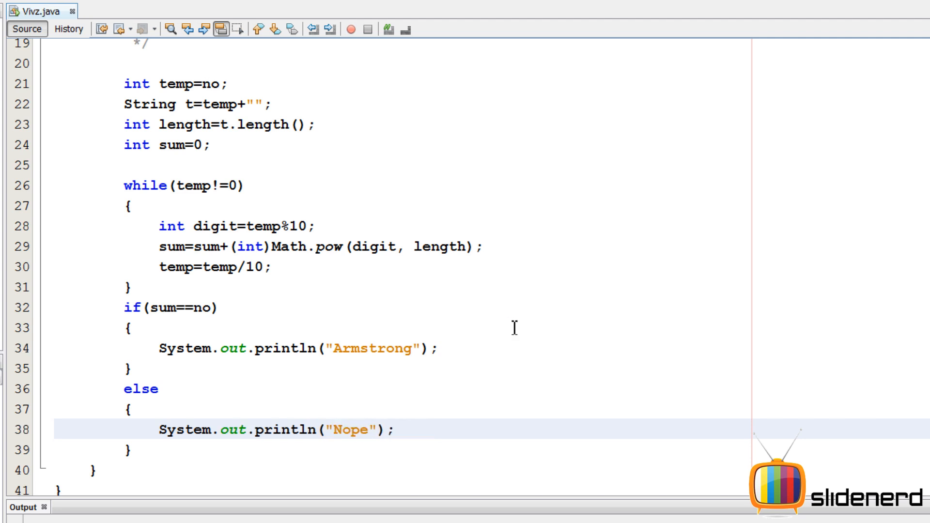
pyautogui.scroll(3)
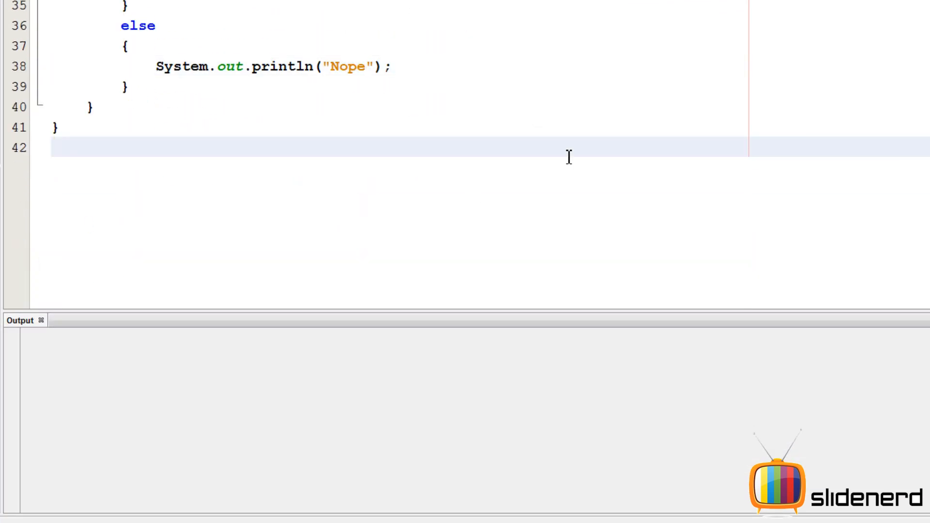
# Run Vivz.java with Shift+F6 and enter 154 in the Output window
pyautogui.press('F6')
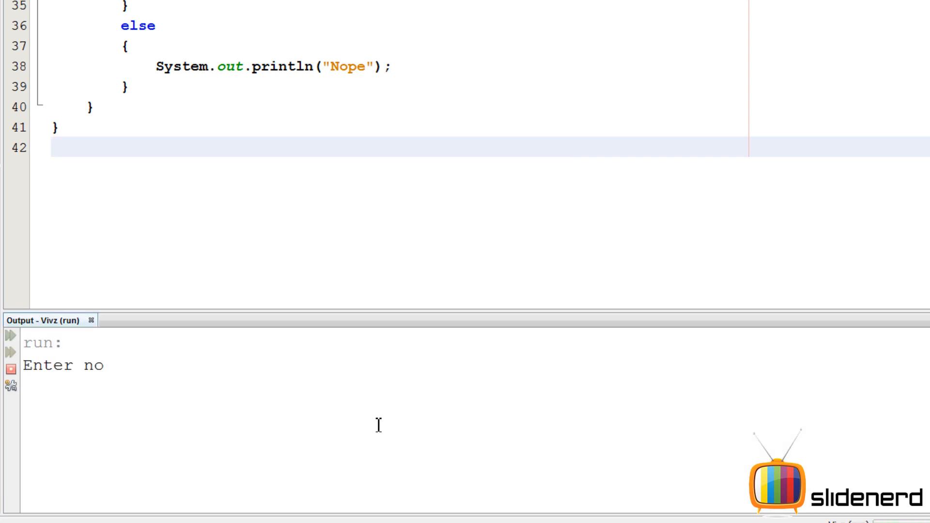
pyautogui.write('154')
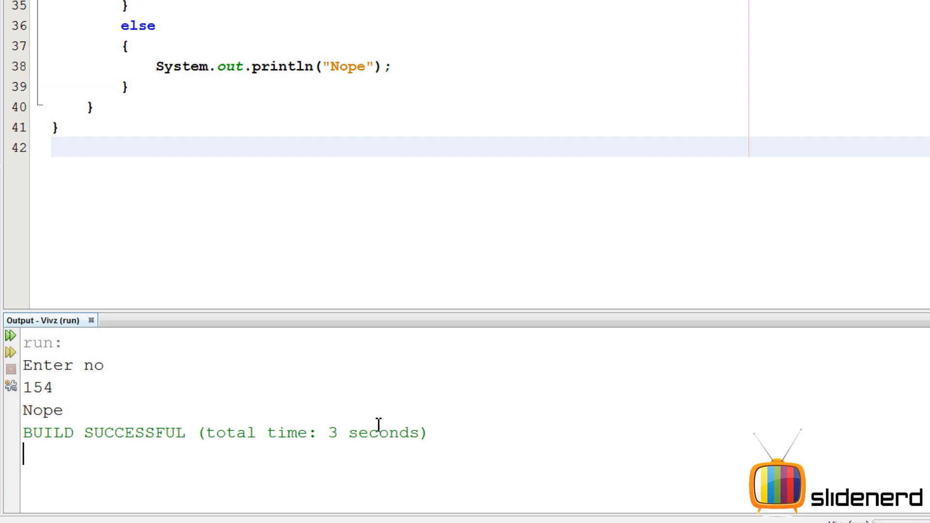